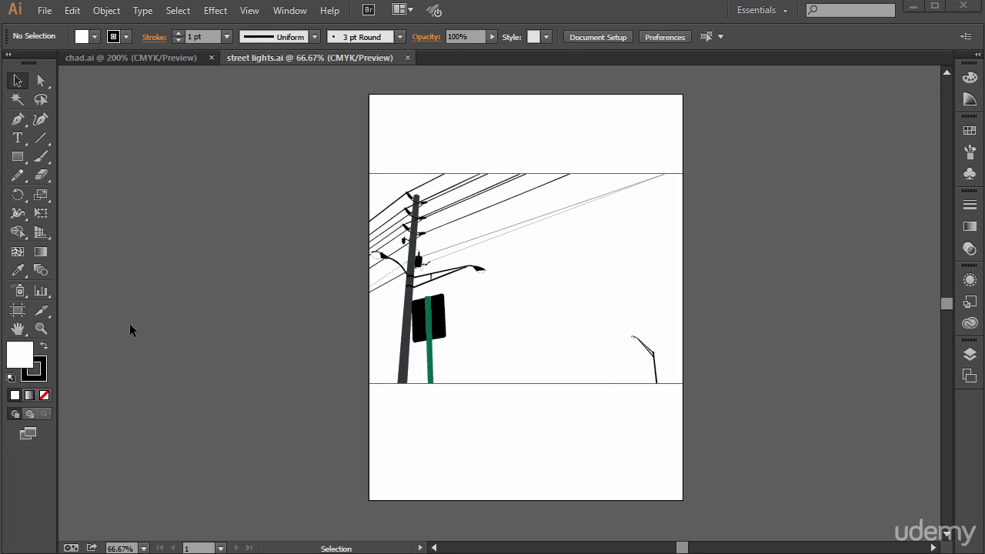
mouse_move(179, 311)
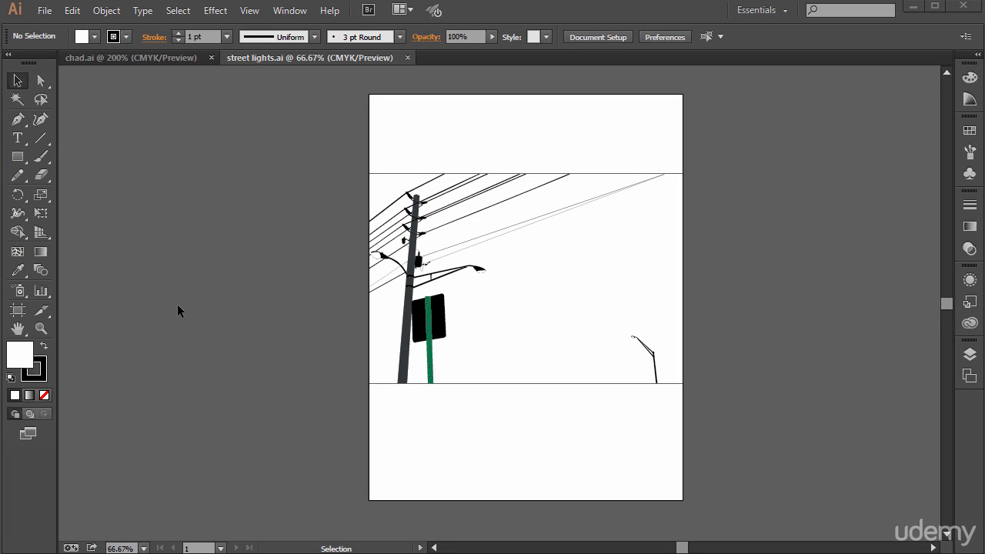
mouse_move(197, 305)
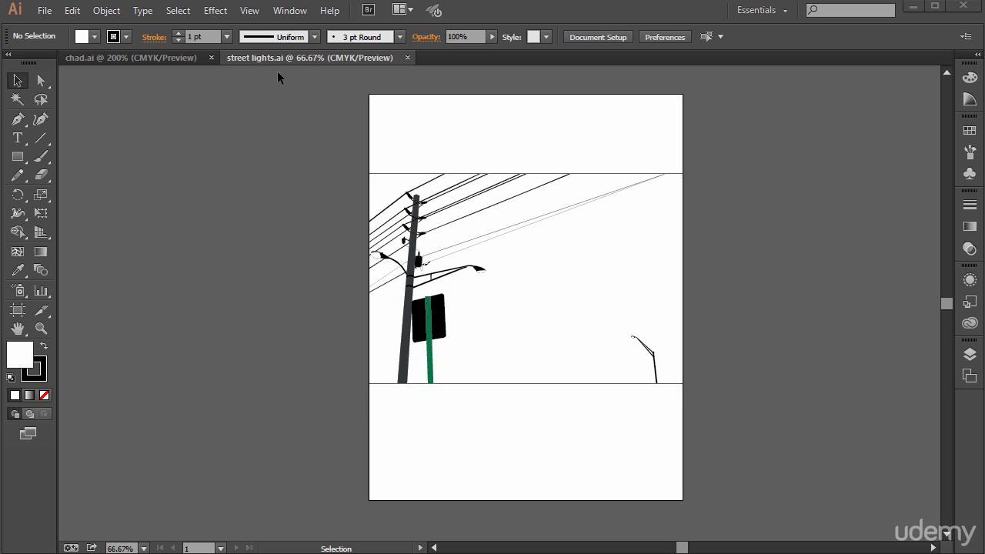
mouse_move(277, 66)
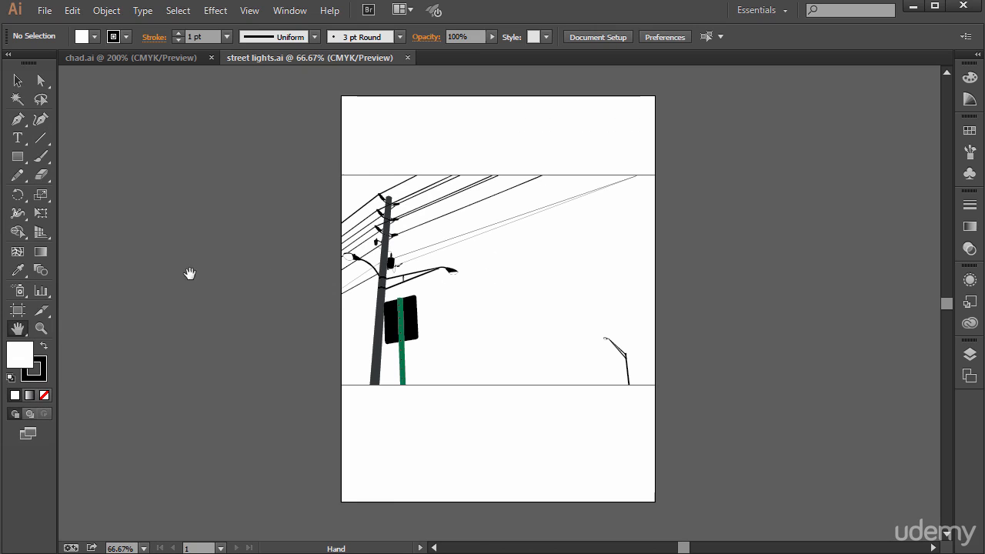
mouse_move(949, 302)
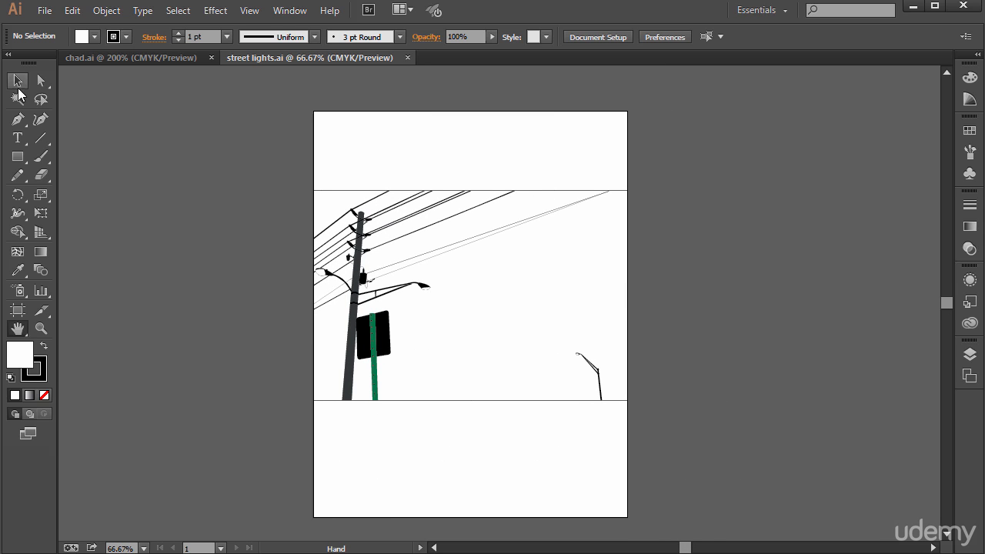
Pan the street lights artboard with the Hand tool, ending close up at 200%.
click(40, 81)
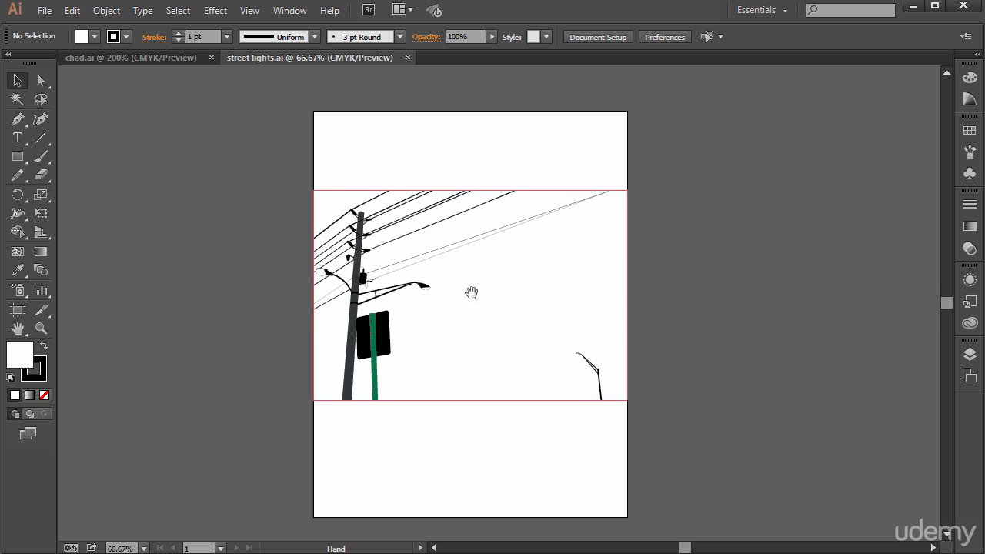
drag(472, 293, 472, 254)
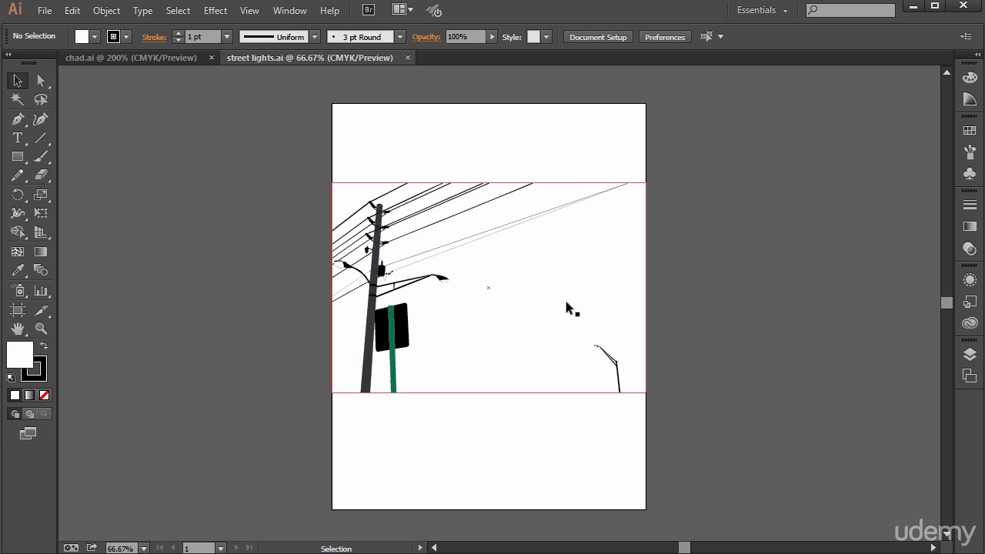
mouse_move(563, 295)
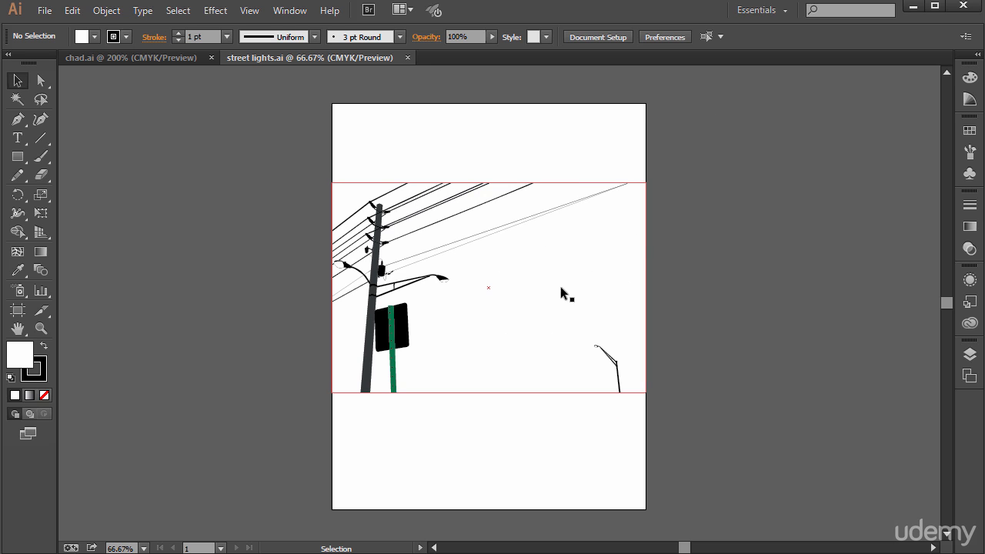
scroll(up, 3)
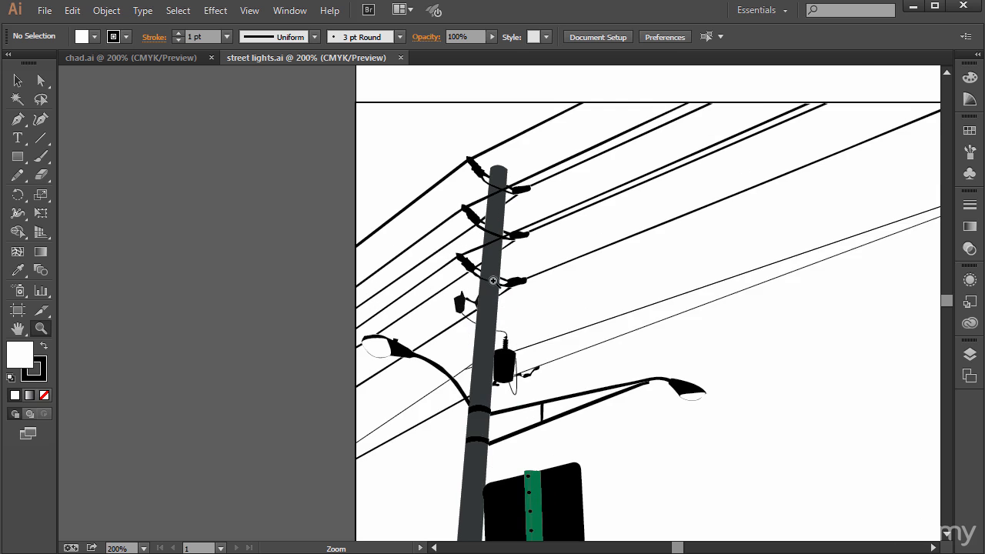
Zoom in on the utility pole to 400%, centered on the transformer and lamp arms.
click(493, 280)
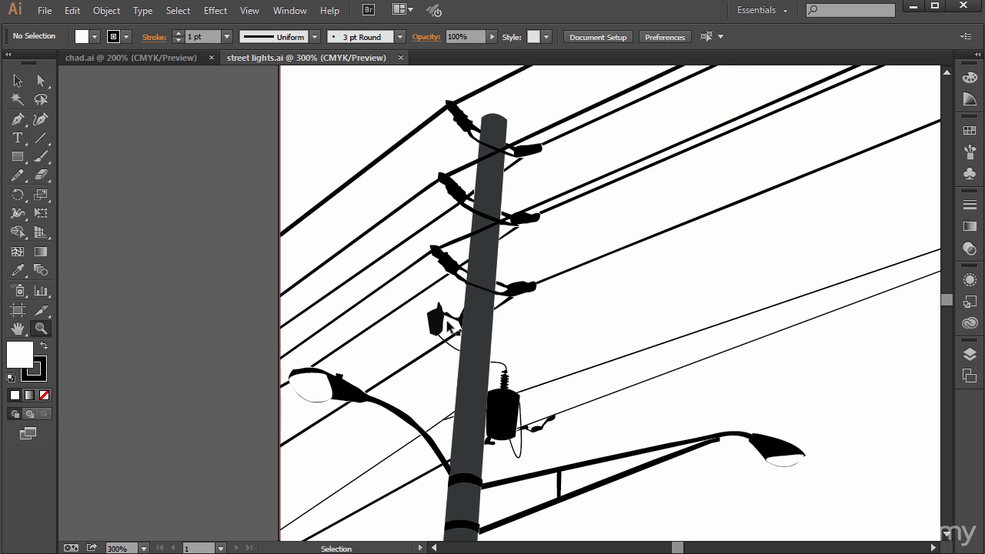
click(41, 328)
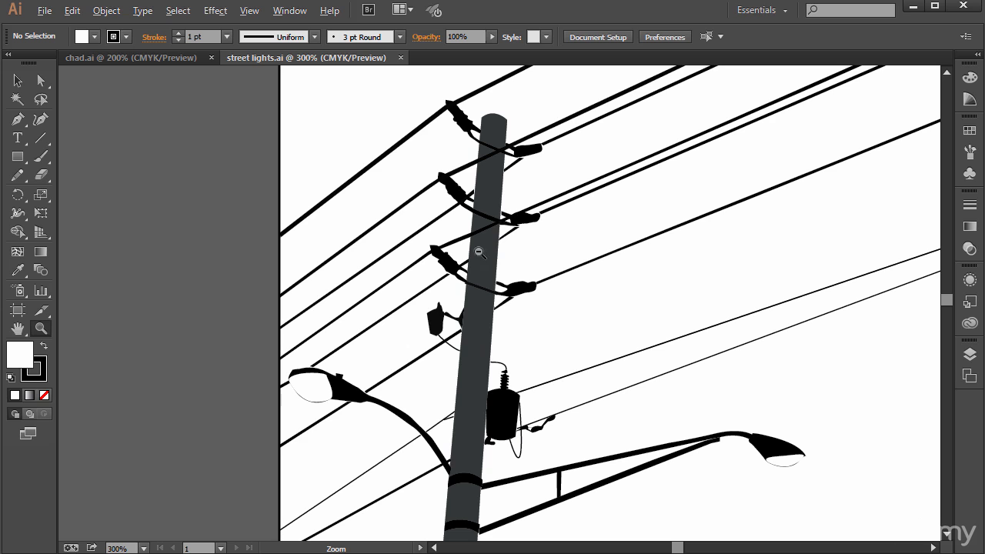
click(479, 253)
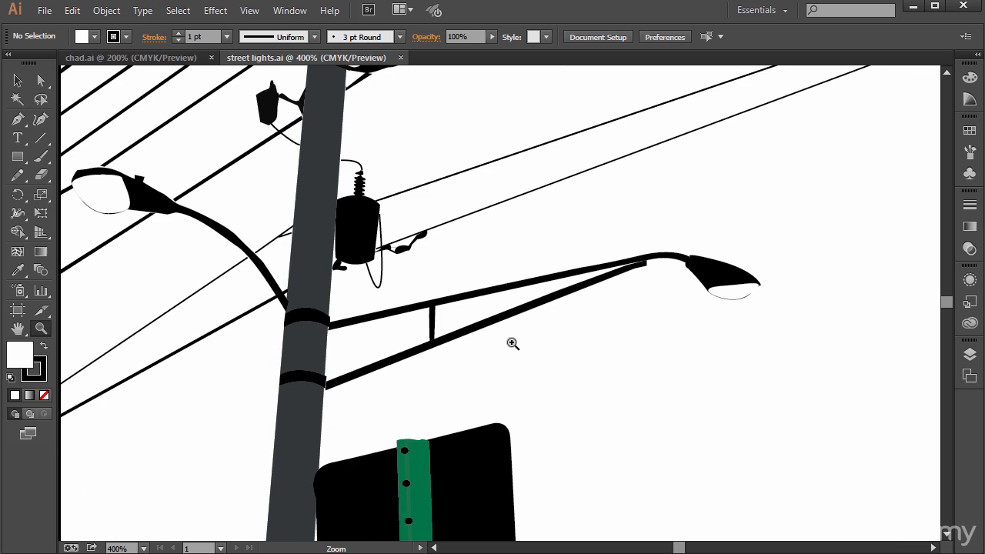
mouse_move(40, 194)
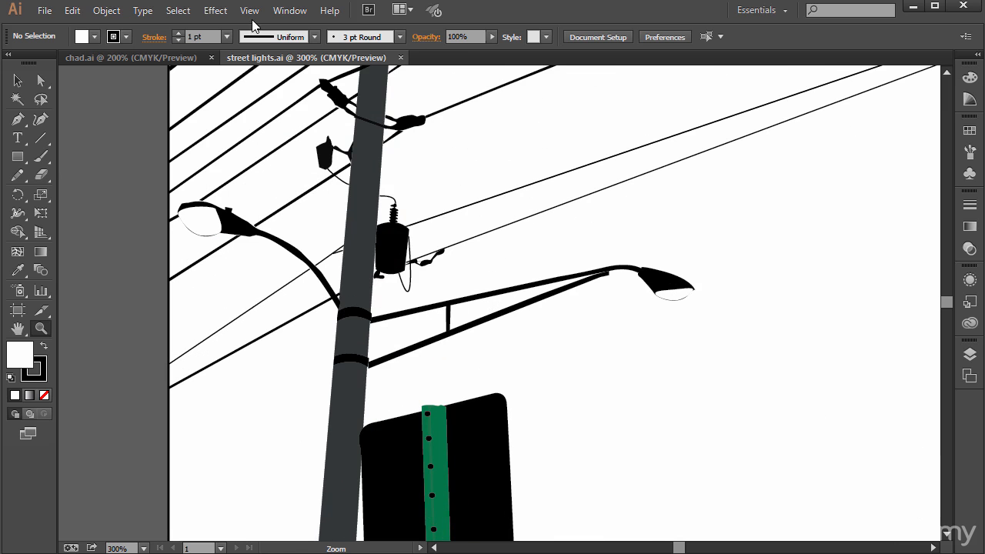
Open the View menu showing Zoom In, Zoom Out and Fit in Window commands.
click(250, 10)
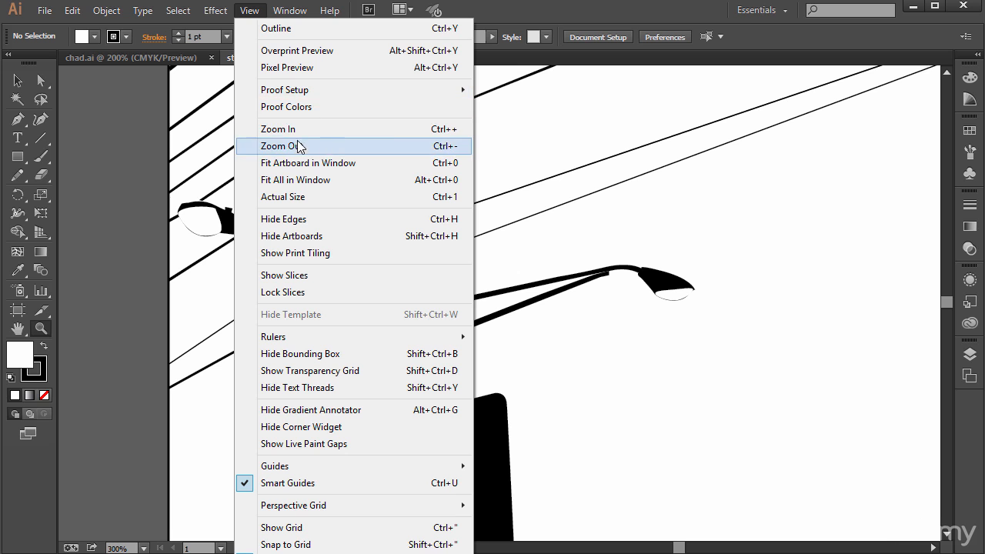
mouse_move(279, 129)
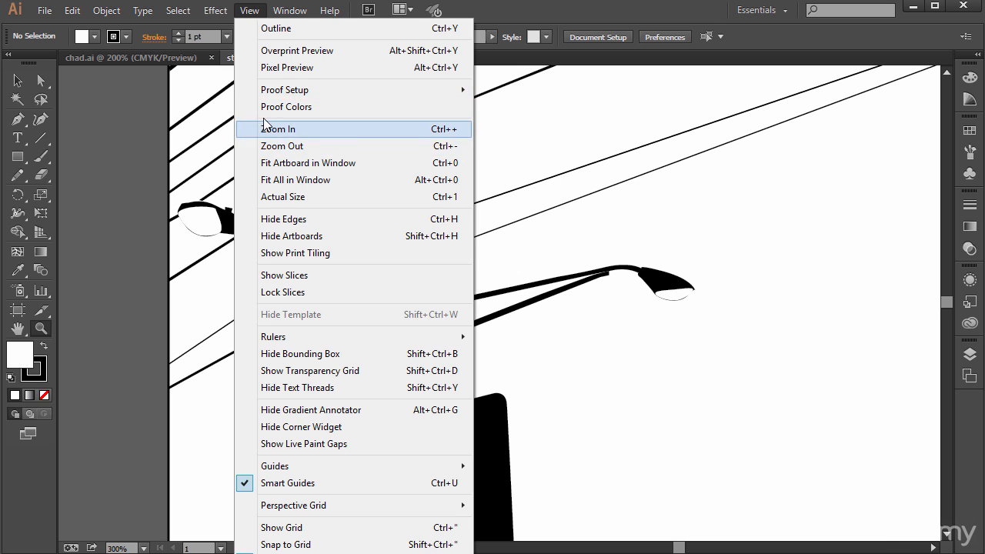
mouse_move(301, 146)
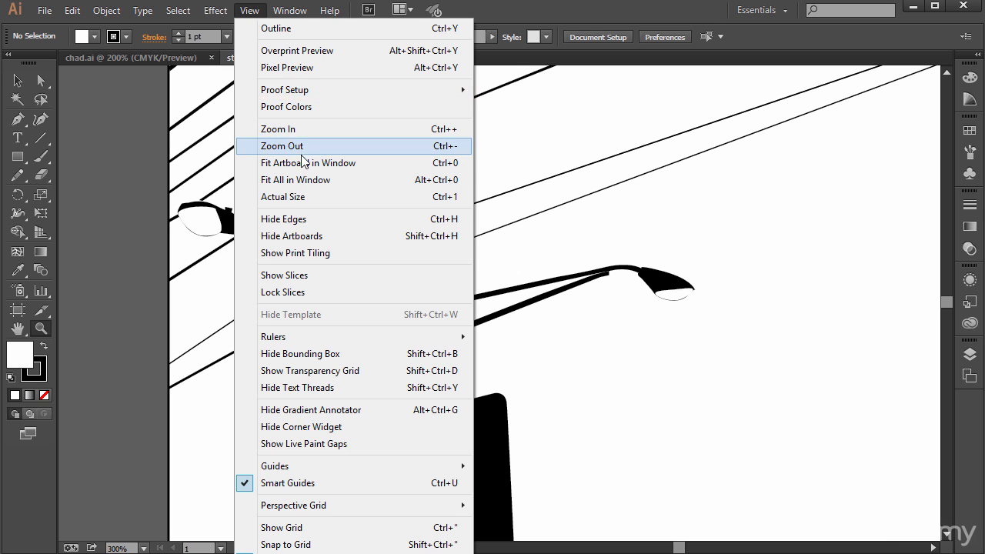
mouse_move(355, 163)
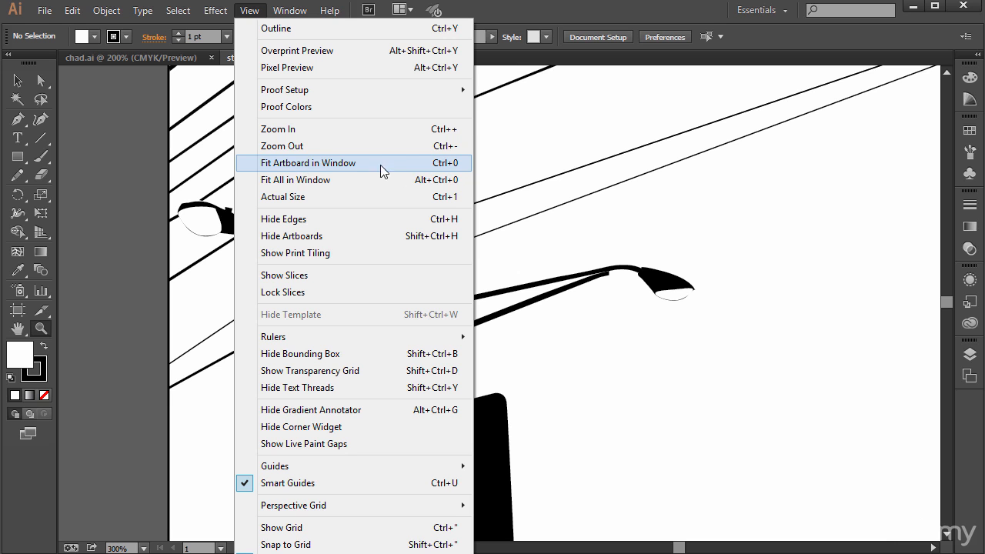
mouse_move(373, 180)
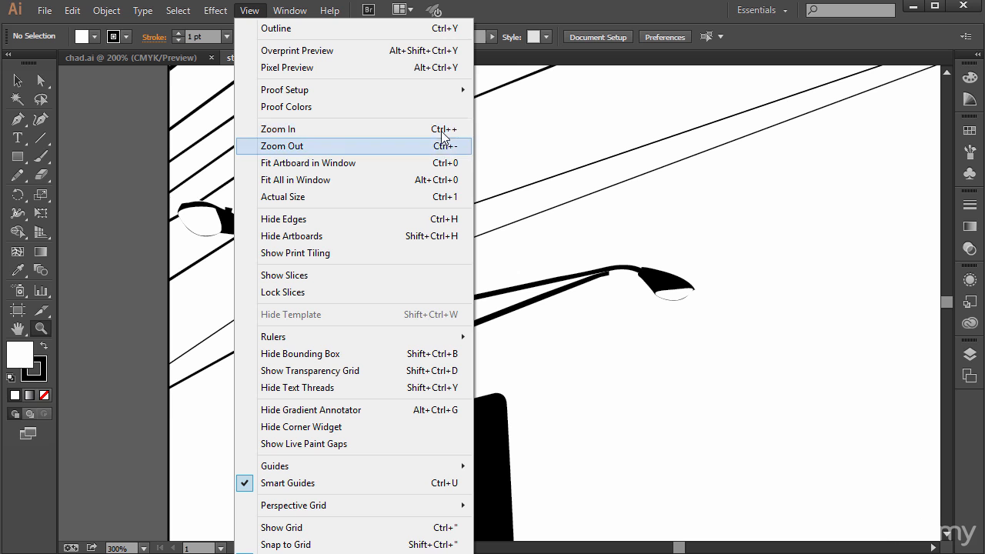
mouse_move(296, 179)
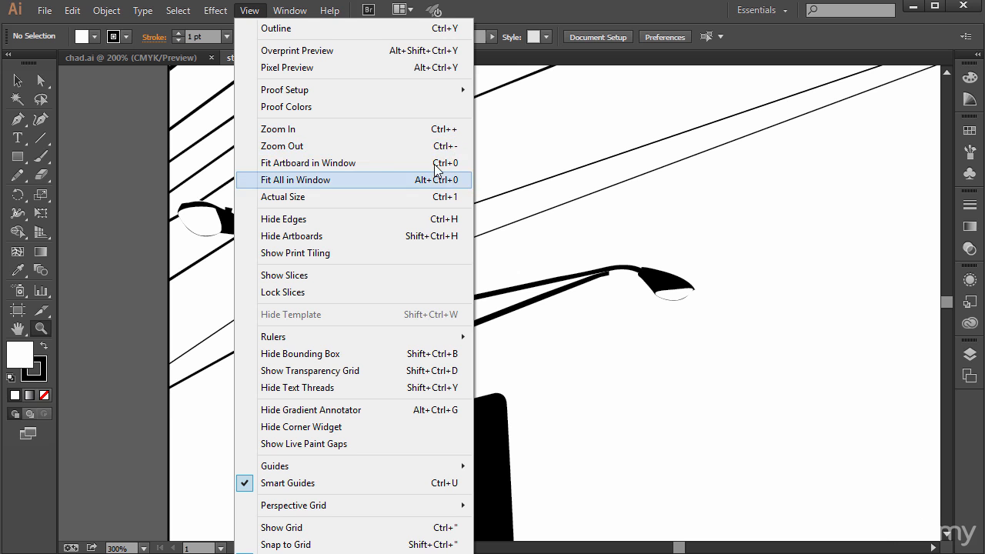
mouse_move(256, 31)
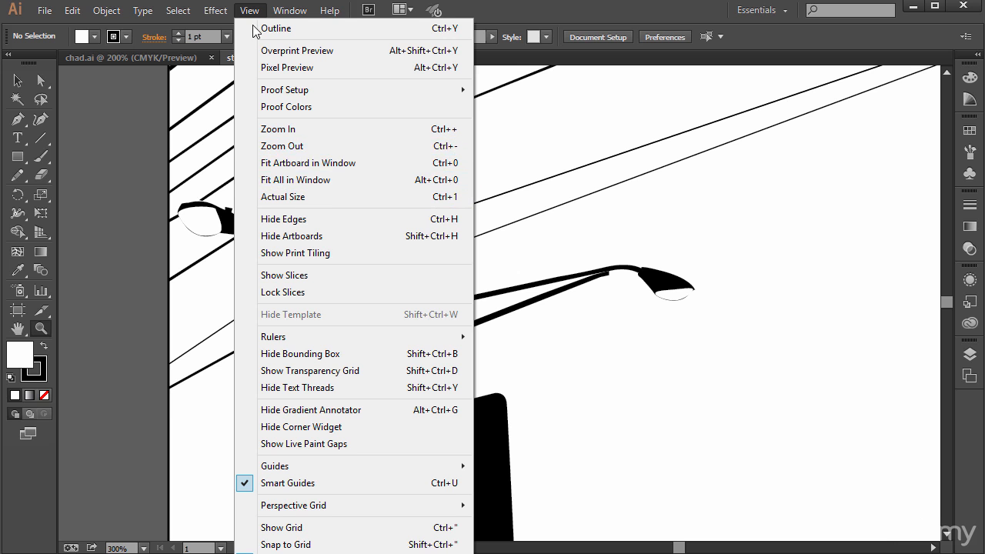
mouse_move(345, 146)
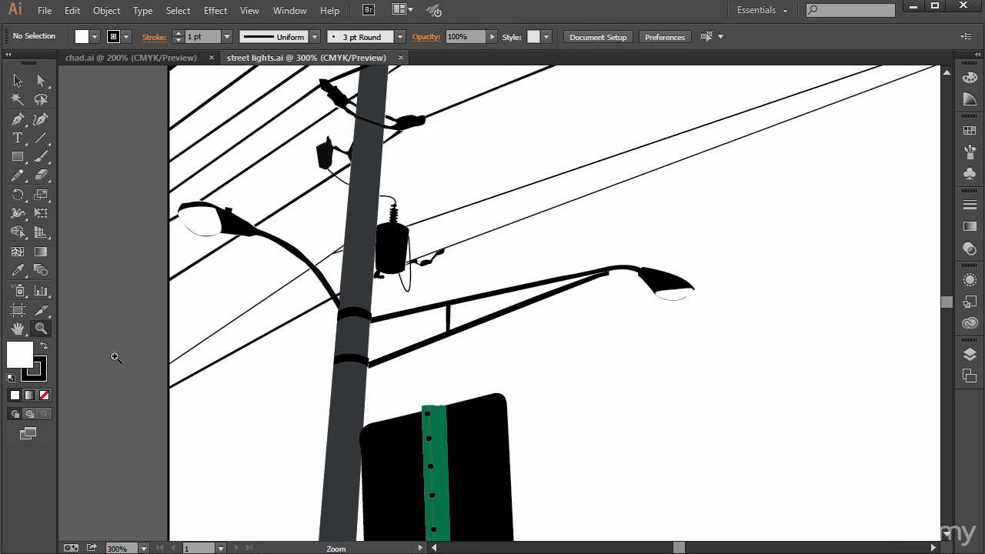
Pan the 300% view to the top of the pole, its insulators and wires.
scroll(right, 3)
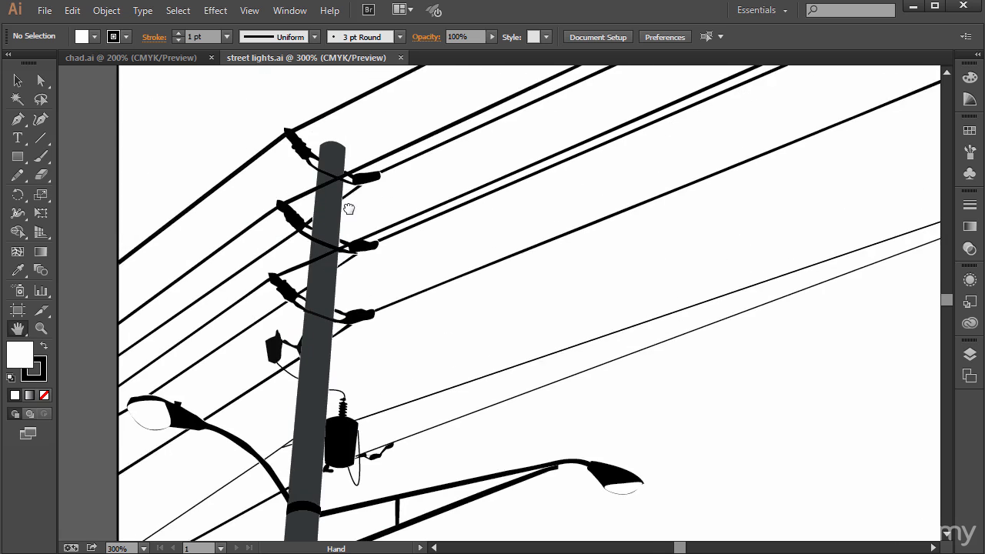
drag(348, 208, 392, 212)
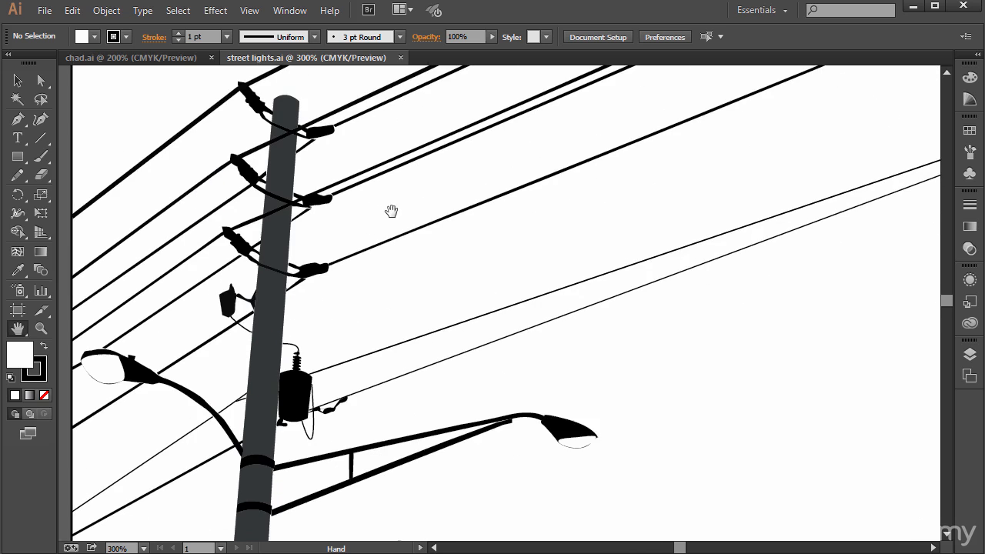
drag(392, 212, 591, 323)
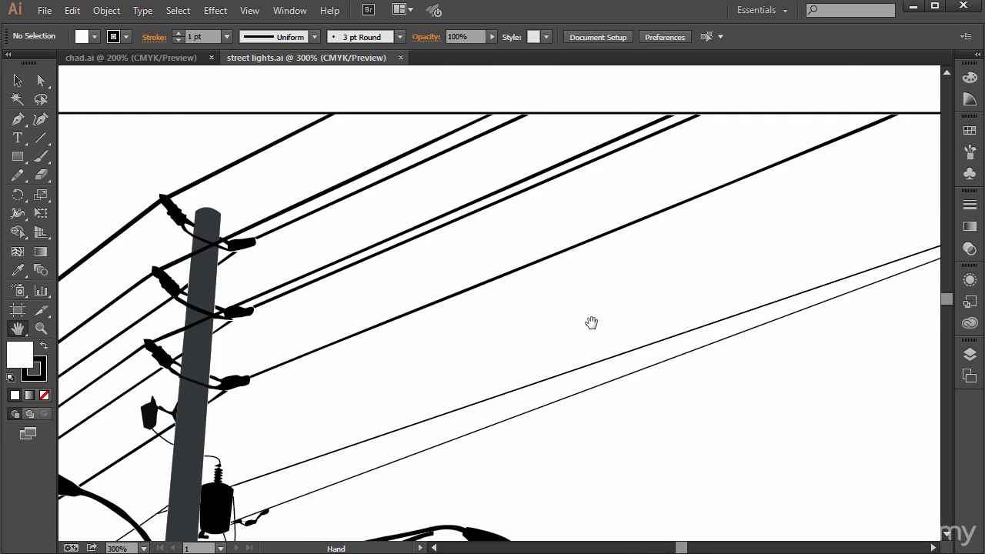